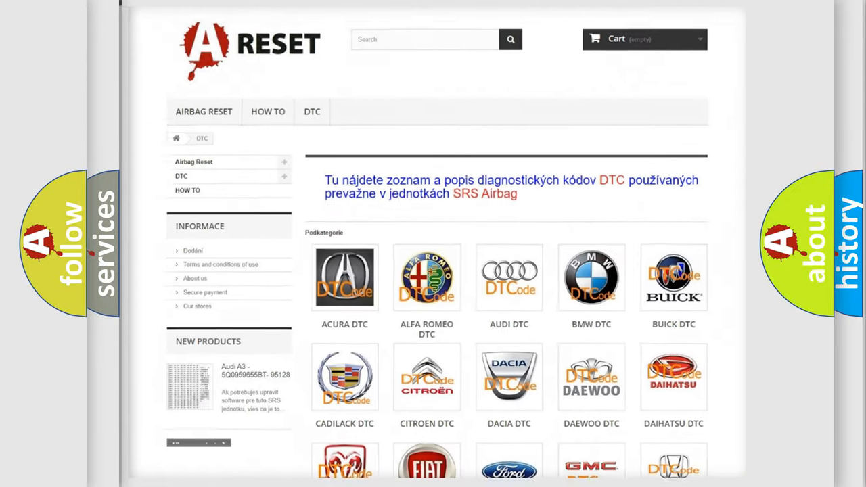
{"action": "scroll", "scroll_direction": "down", "scroll_amount": 3}
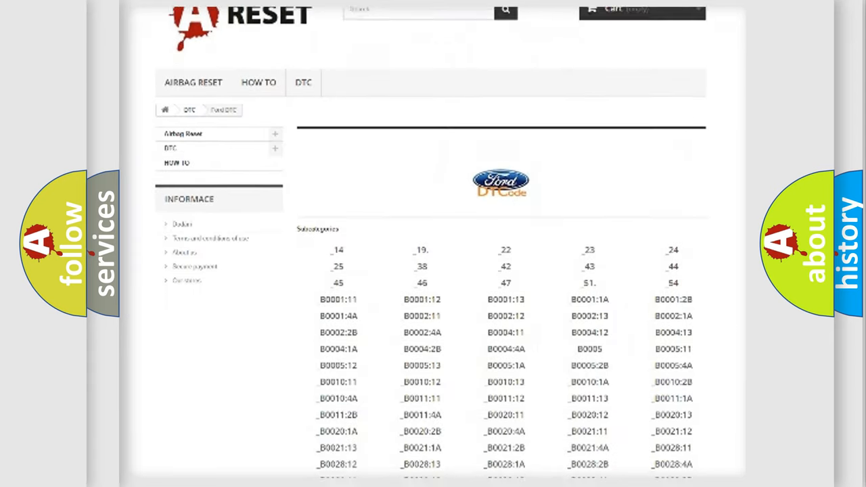
{"action": "scroll", "scroll_direction": "down", "scroll_amount": 3}
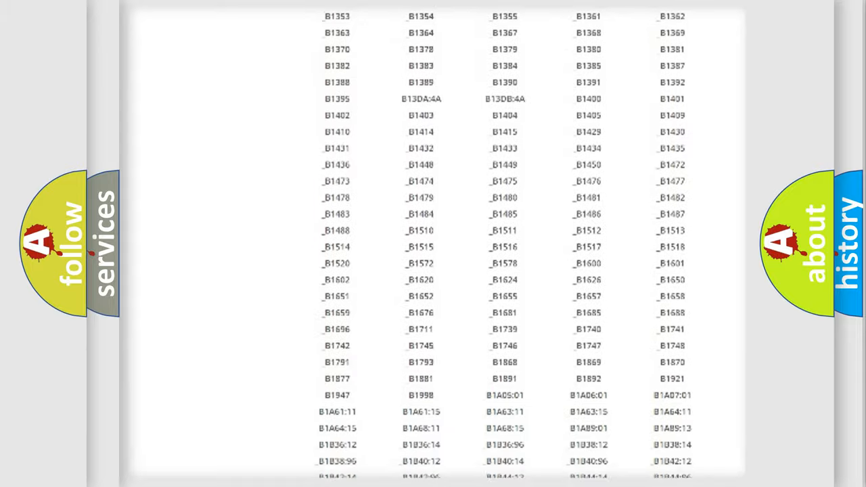